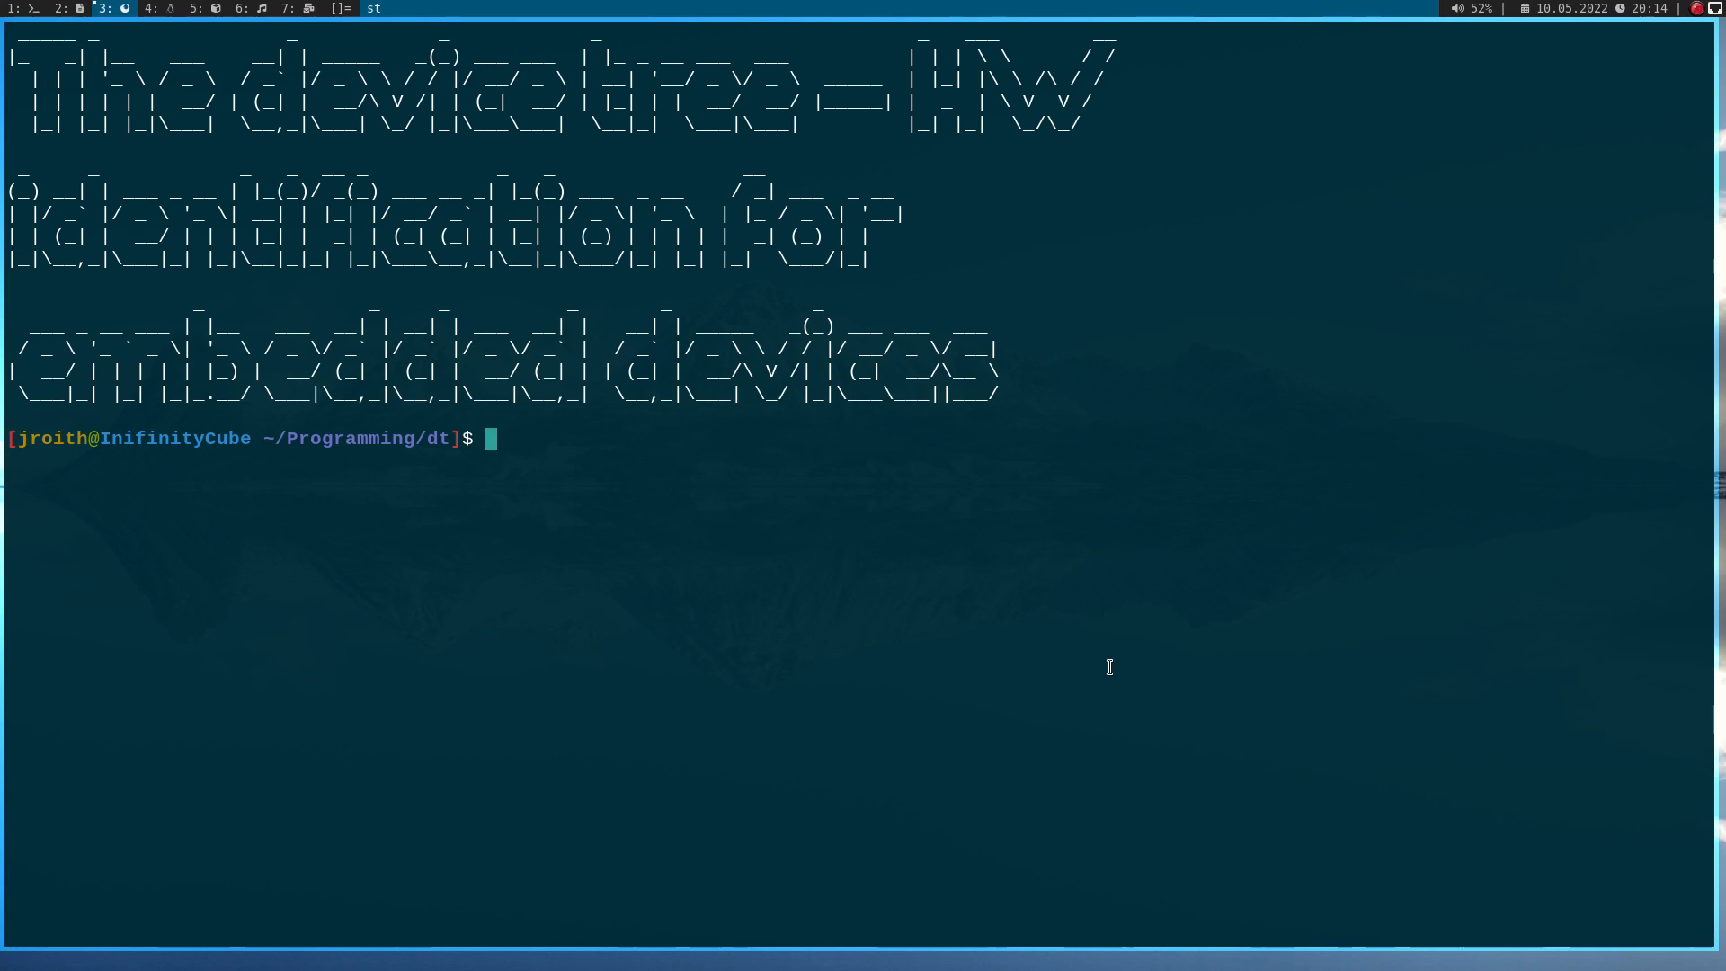
# Launch Vim from the shell prompt in the Programming/dt folder
pyautogui.write('vim')
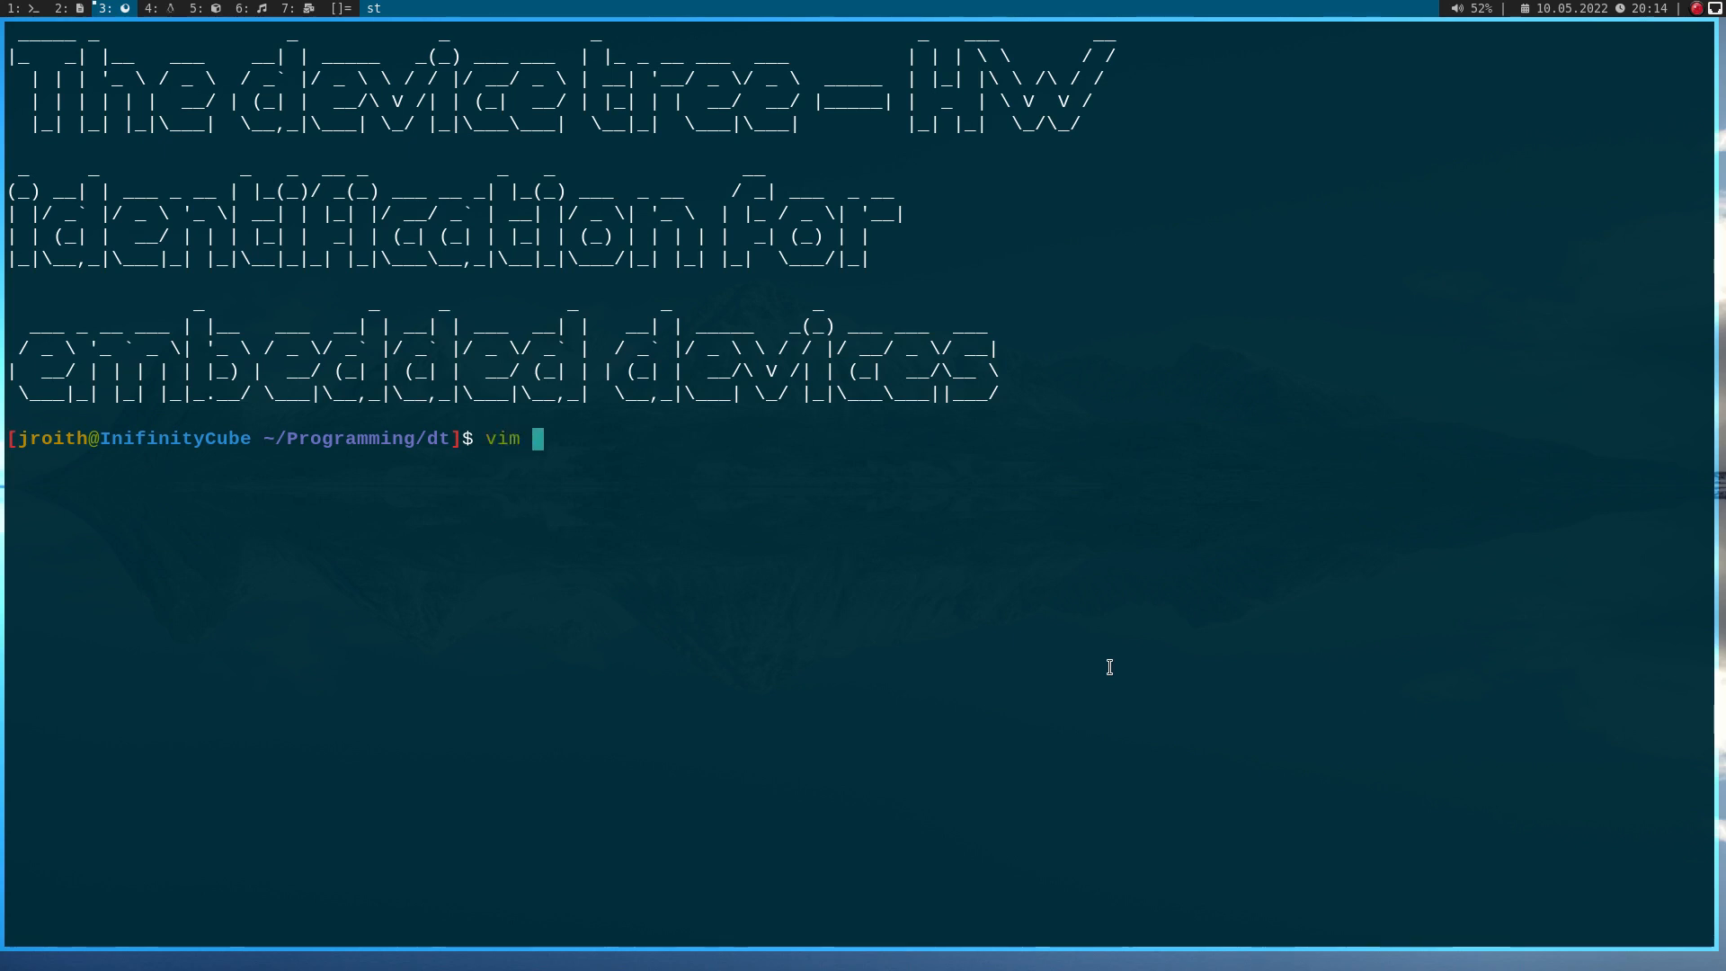
pyautogui.press('Return')
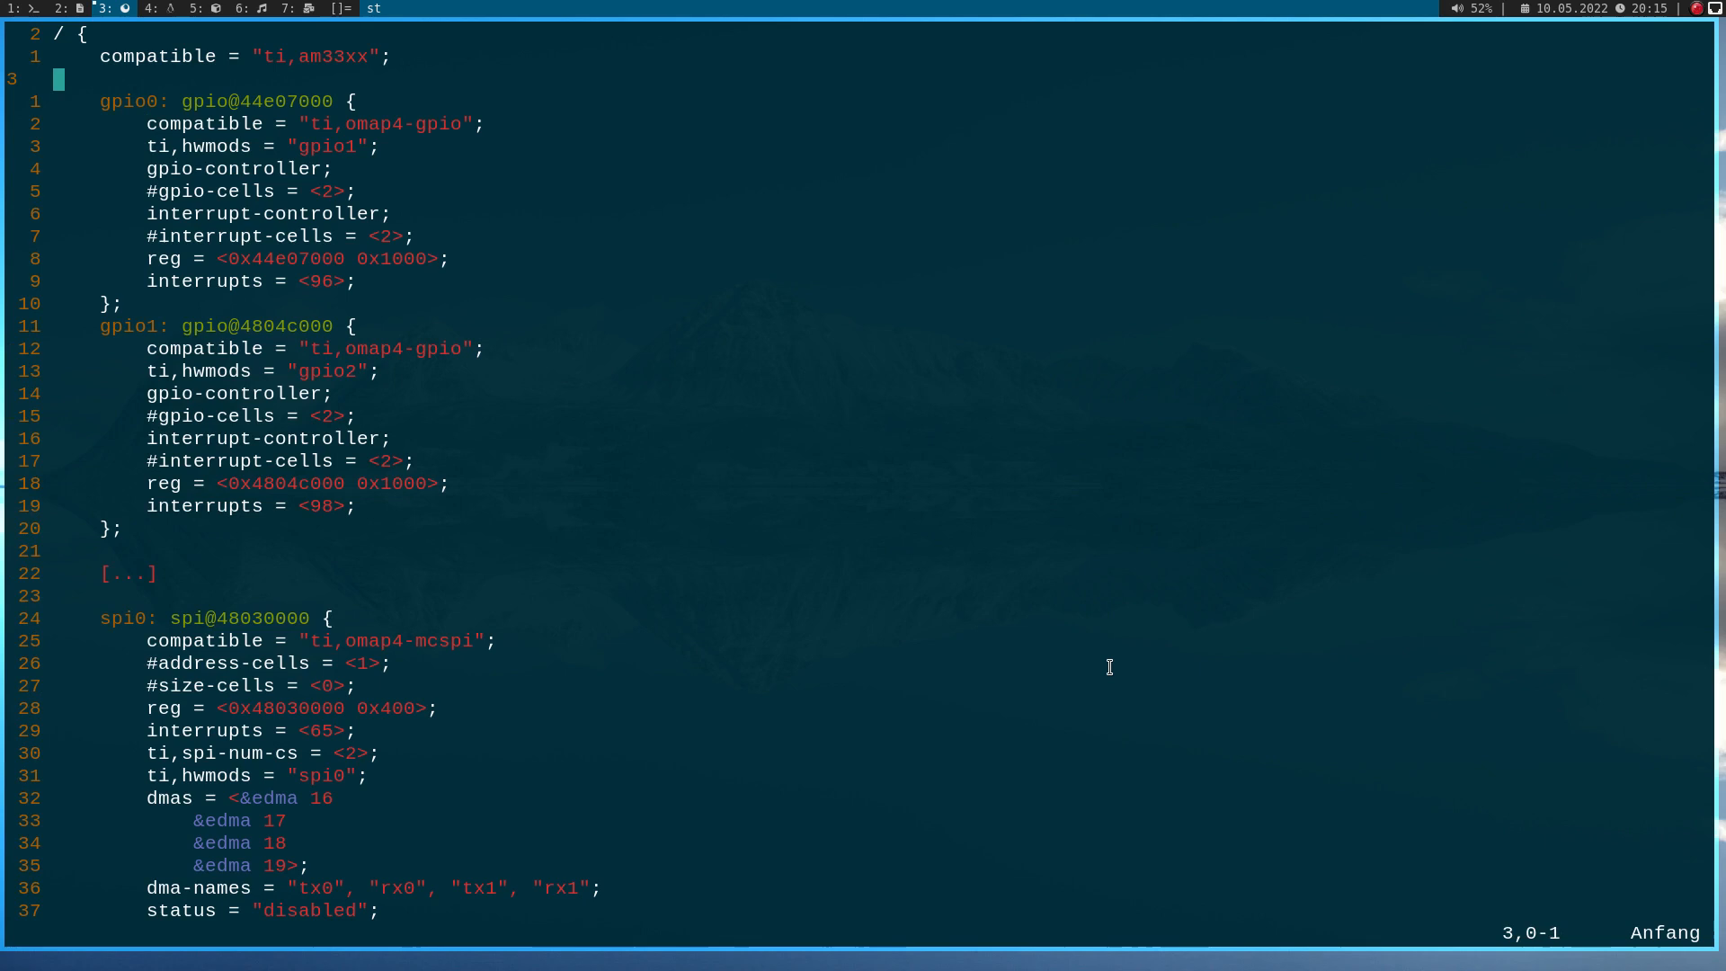
# Move down through the gpio0 node to the gpio1 interrupts property
pyautogui.press('j')
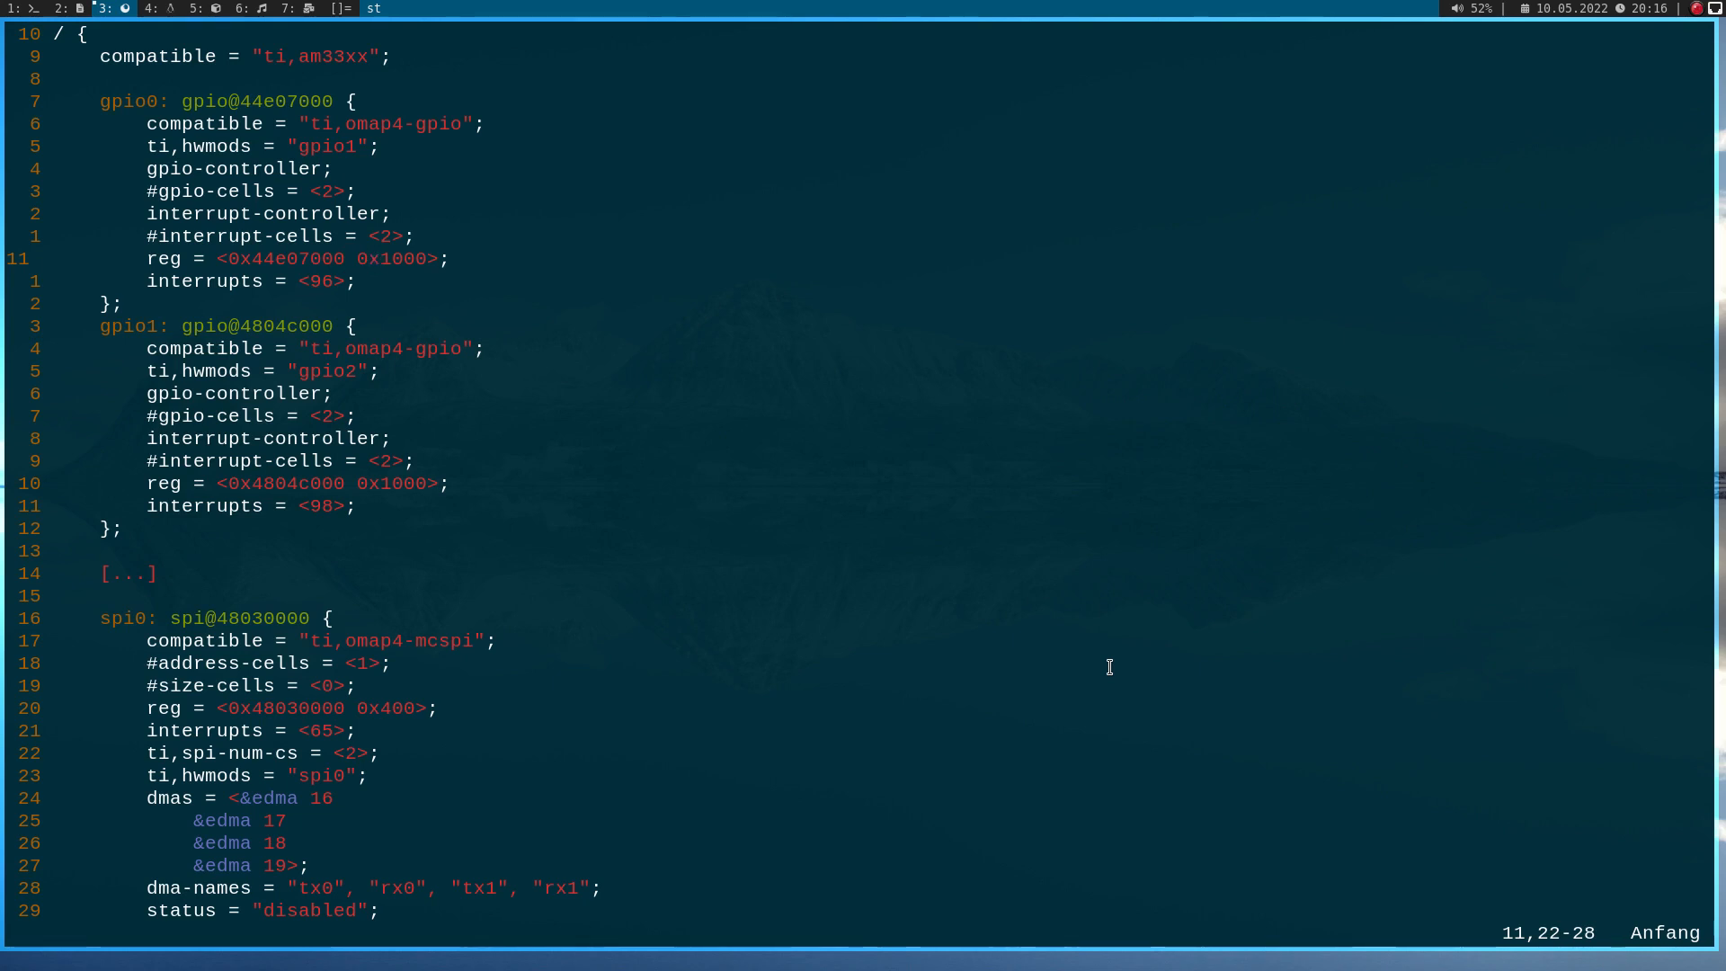
pyautogui.press('j')
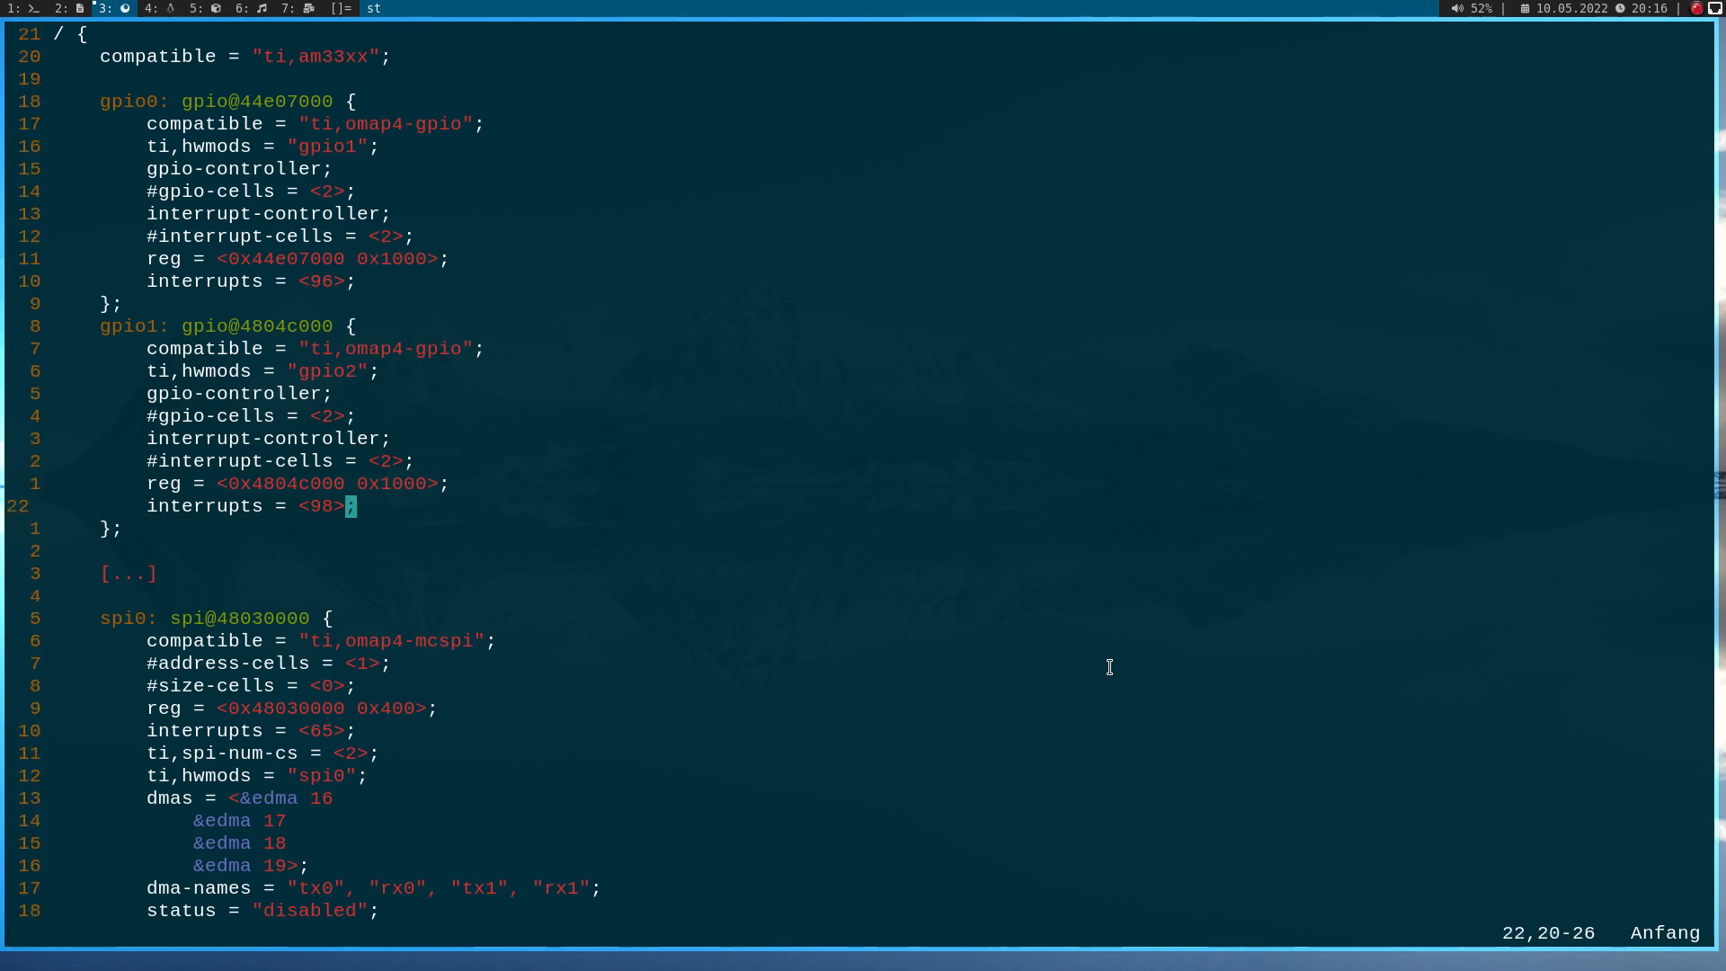
pyautogui.scroll(-3)
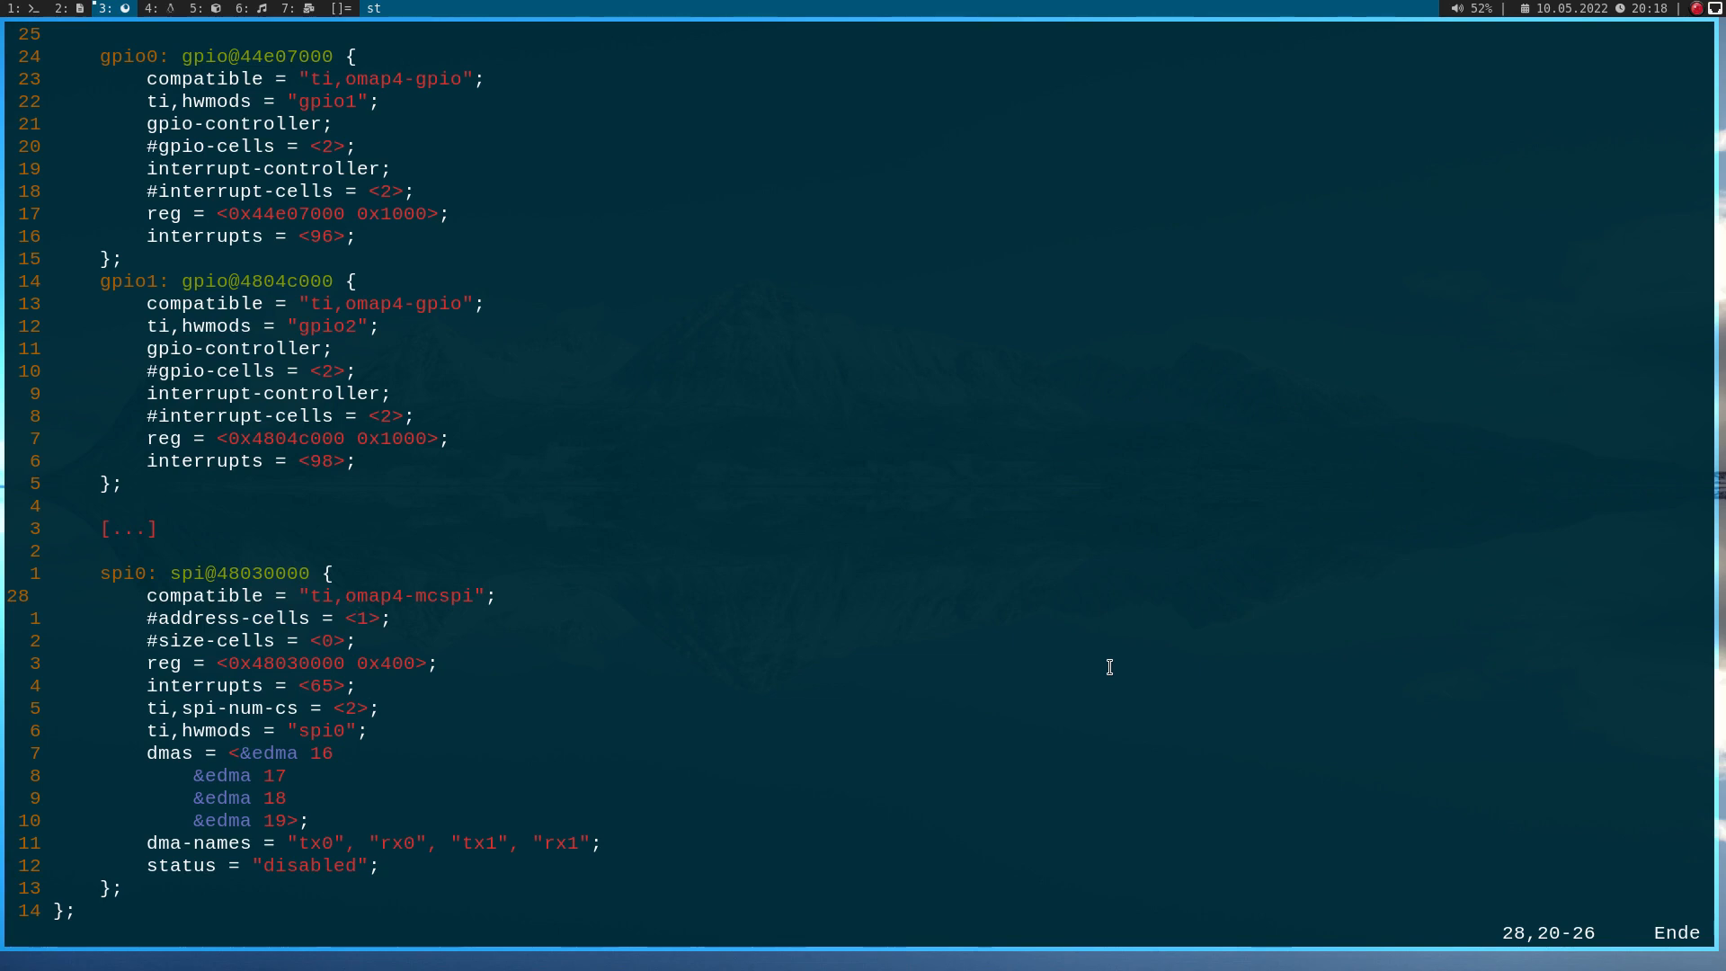
pyautogui.write(':find enc29j60_overlay.dts')
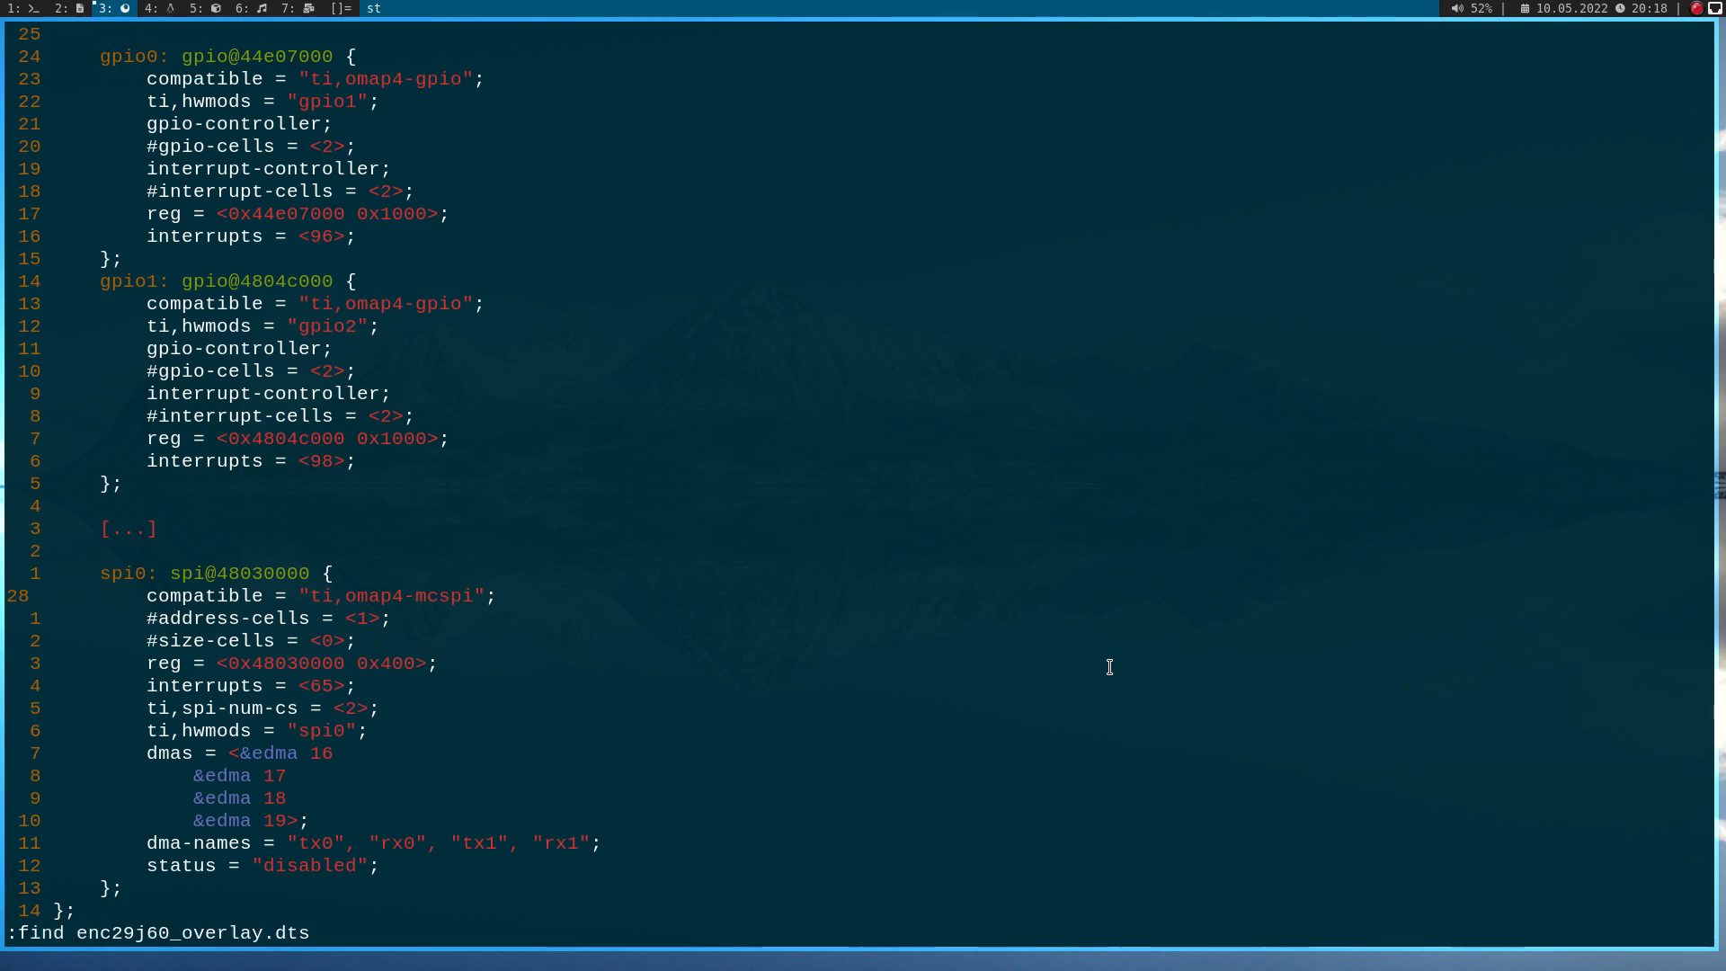
# Load enc29j60_overlay.dts with relative line numbers and move down to the enc28j60 interrupts property
pyautogui.press('Return')
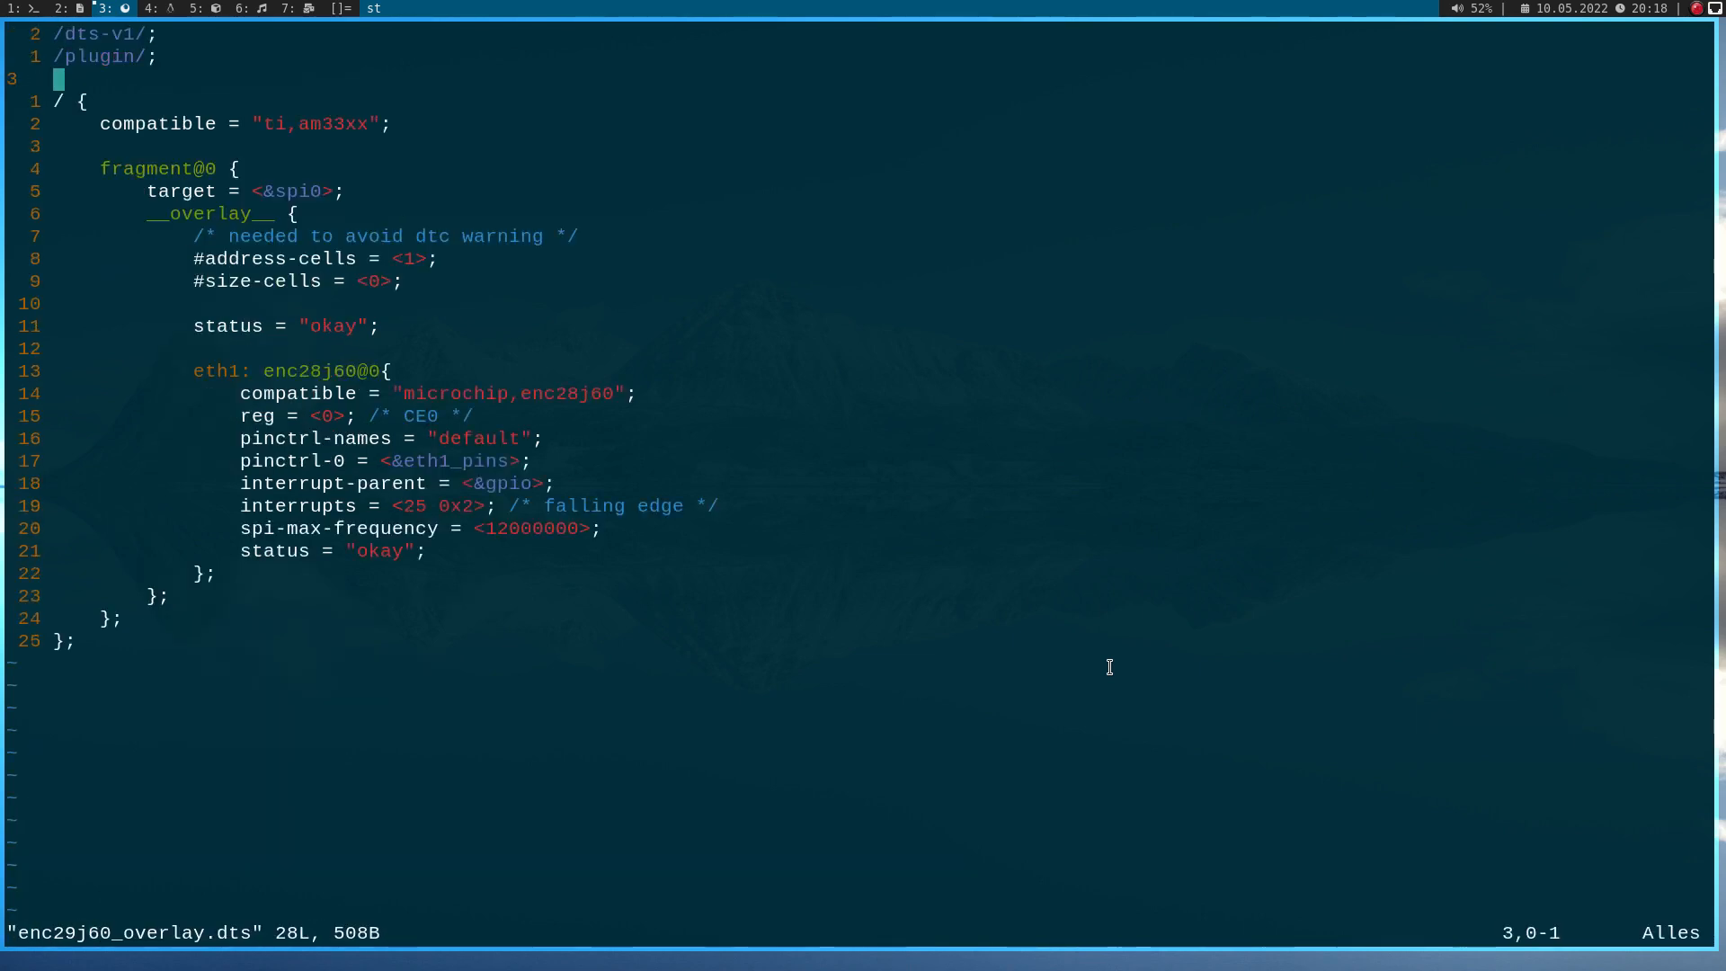
pyautogui.press('gg')
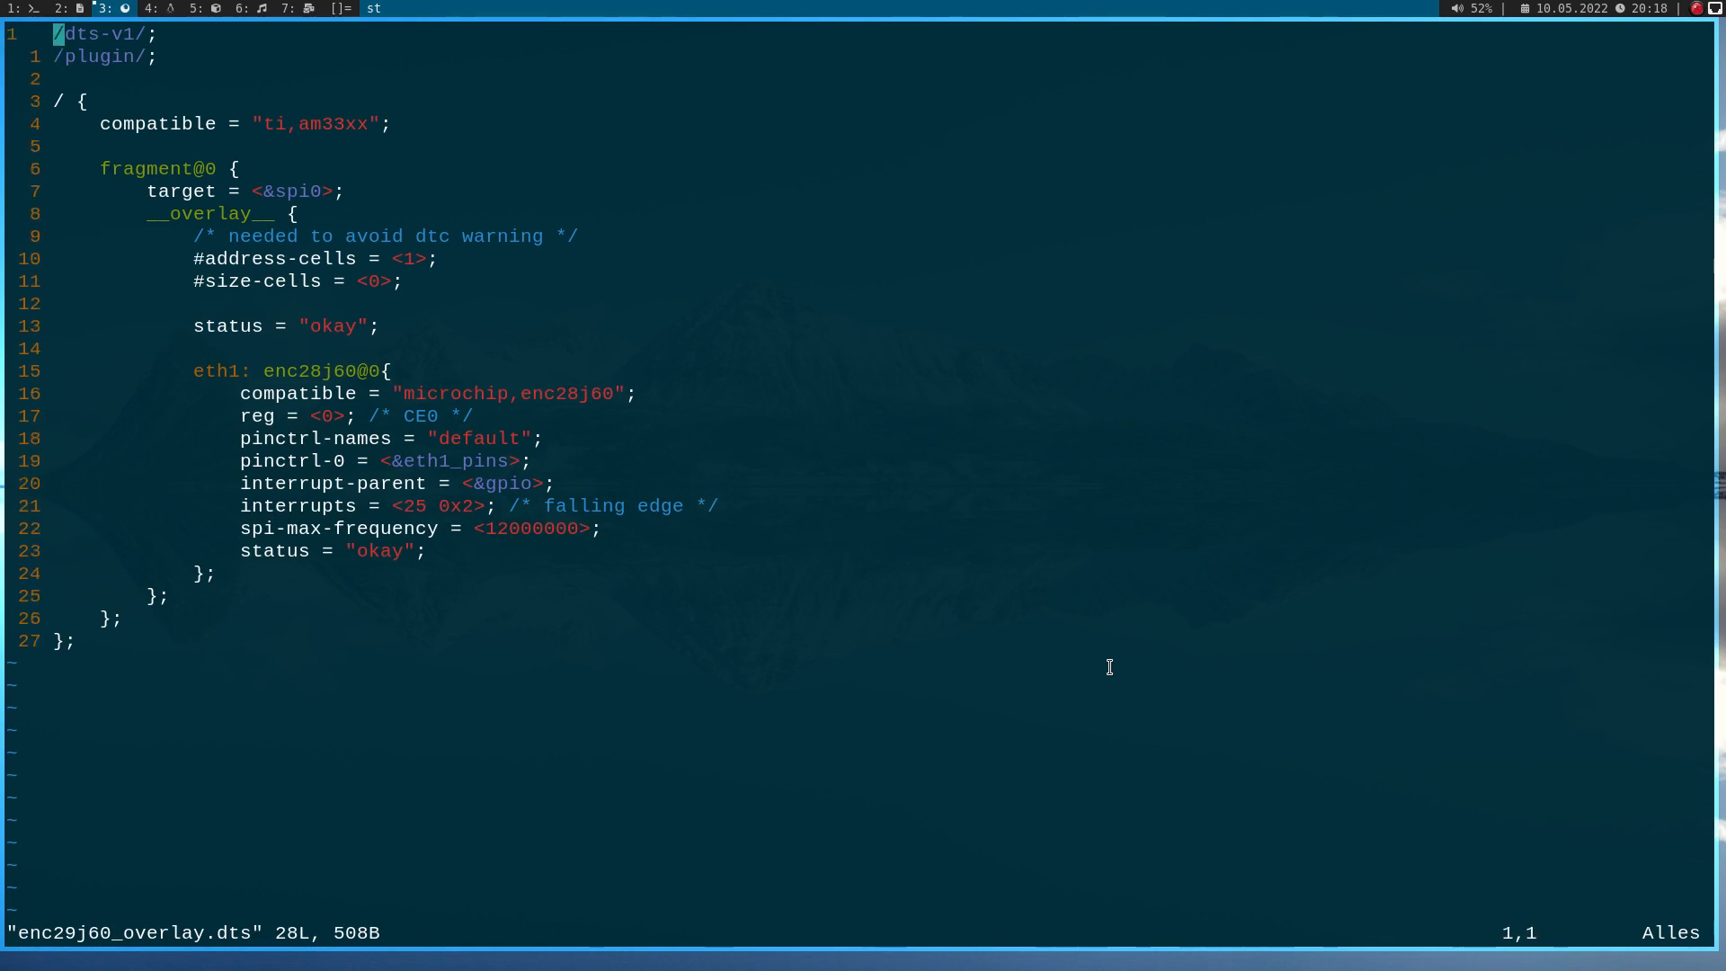
pyautogui.press('j')
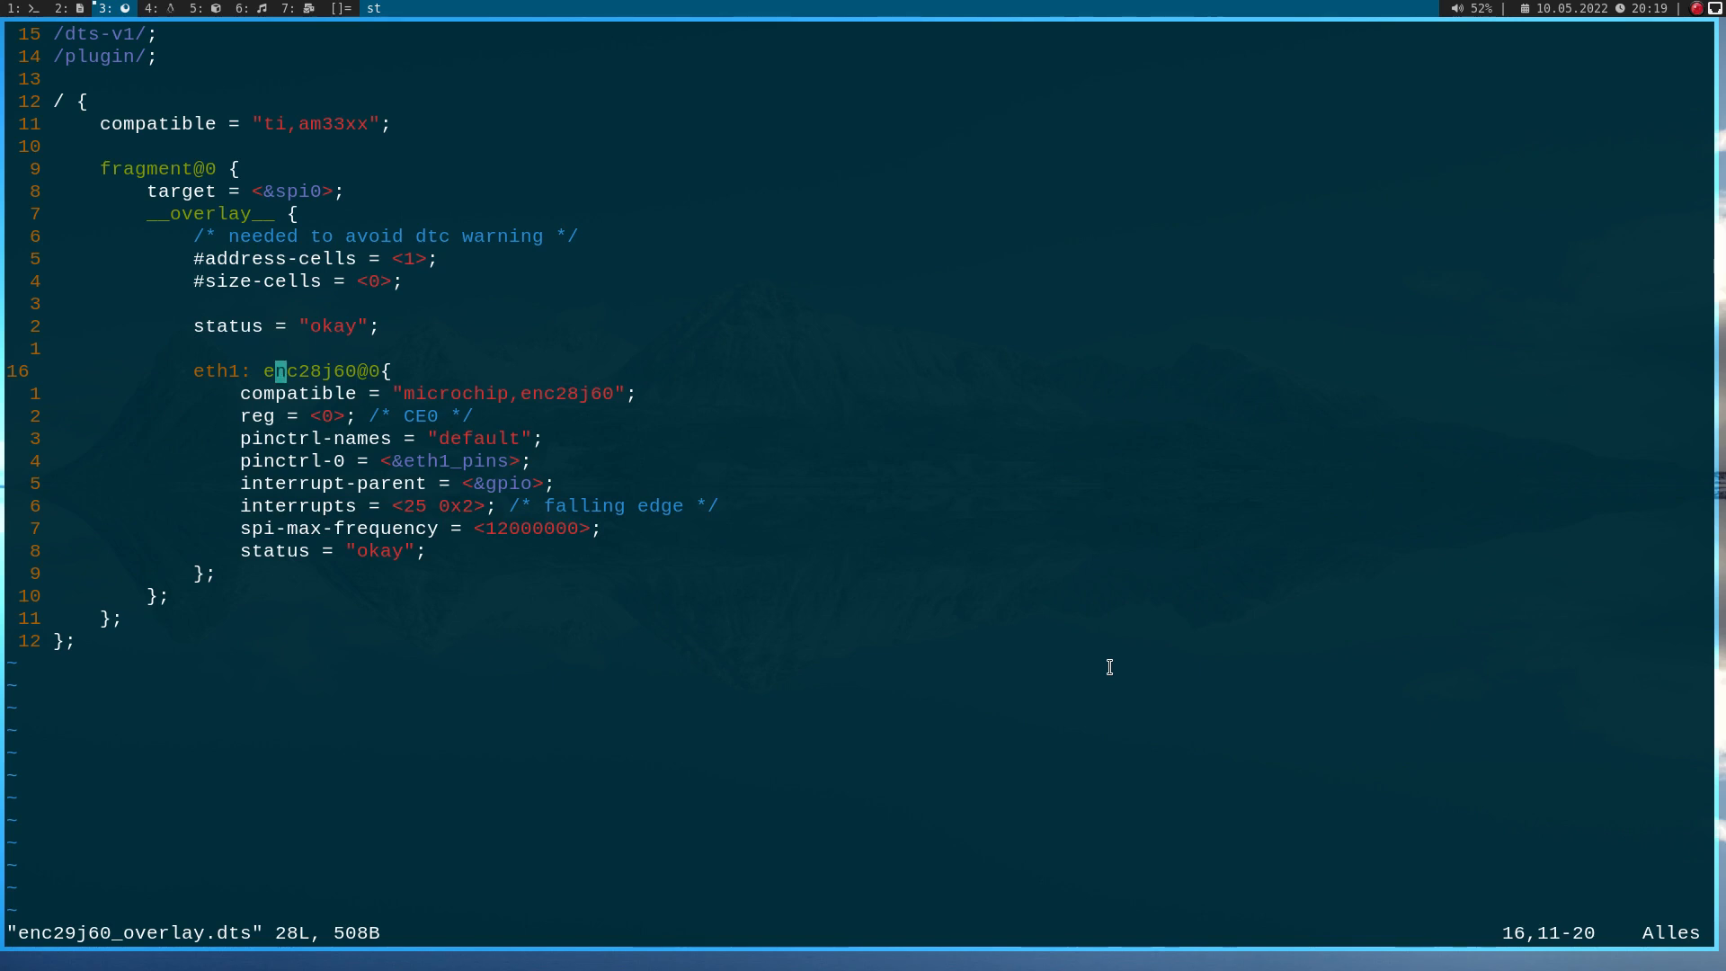
pyautogui.press('j')
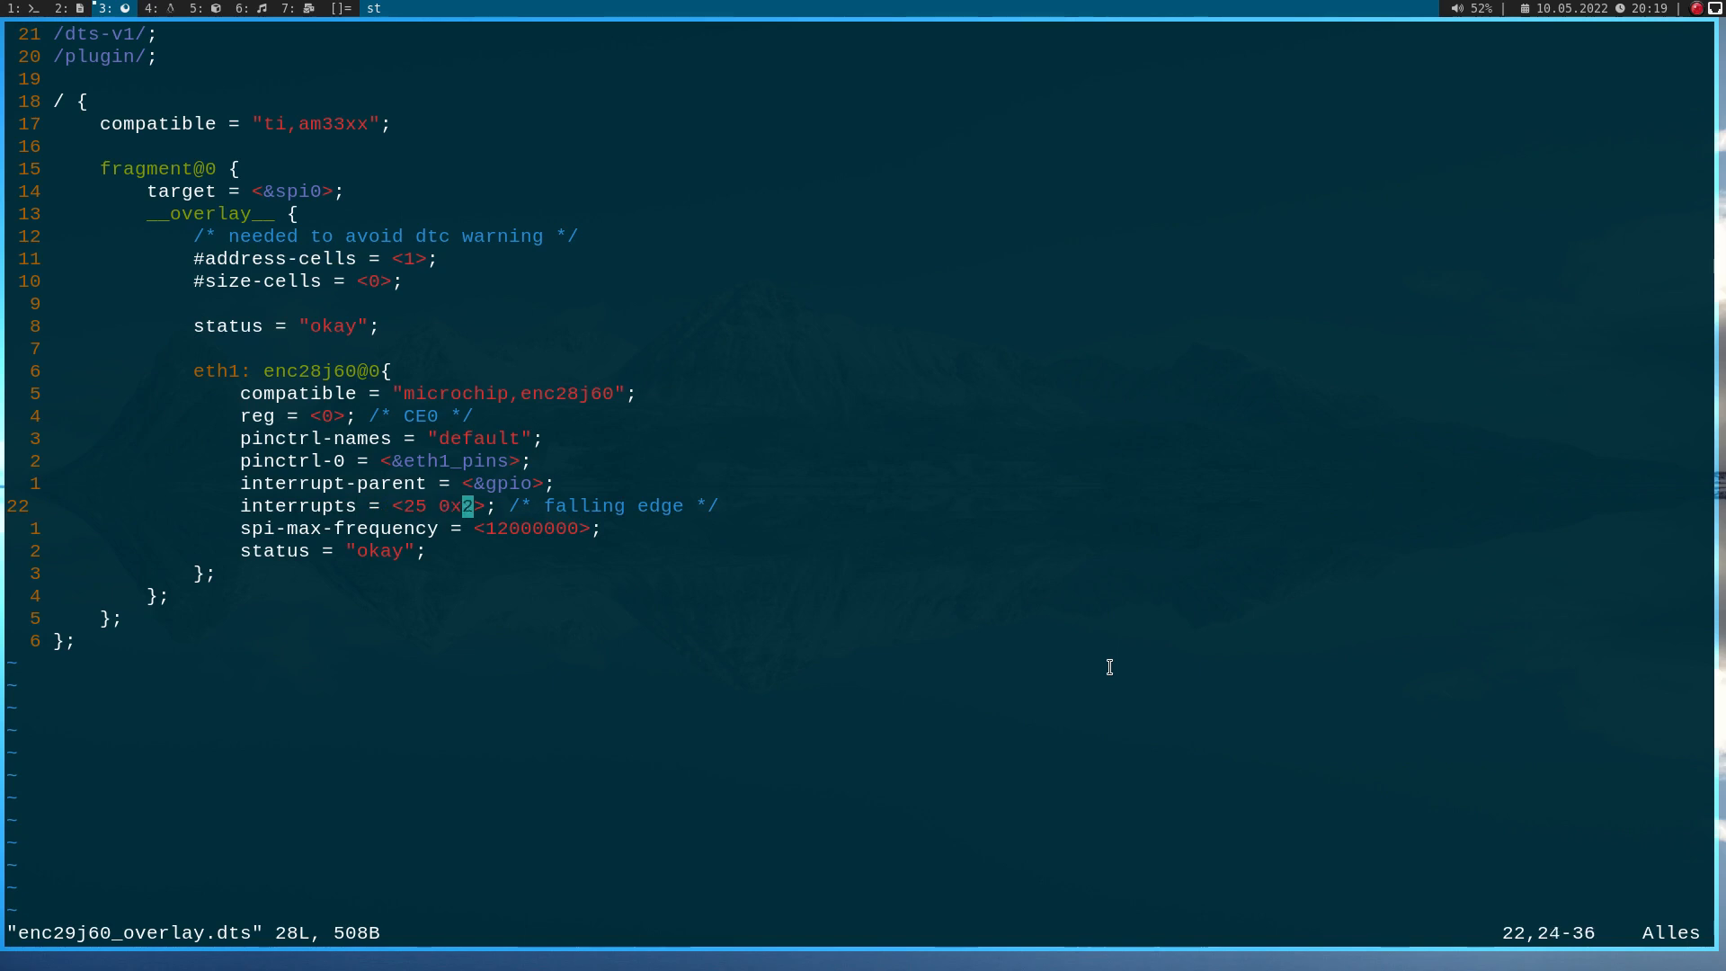
pyautogui.press('j')
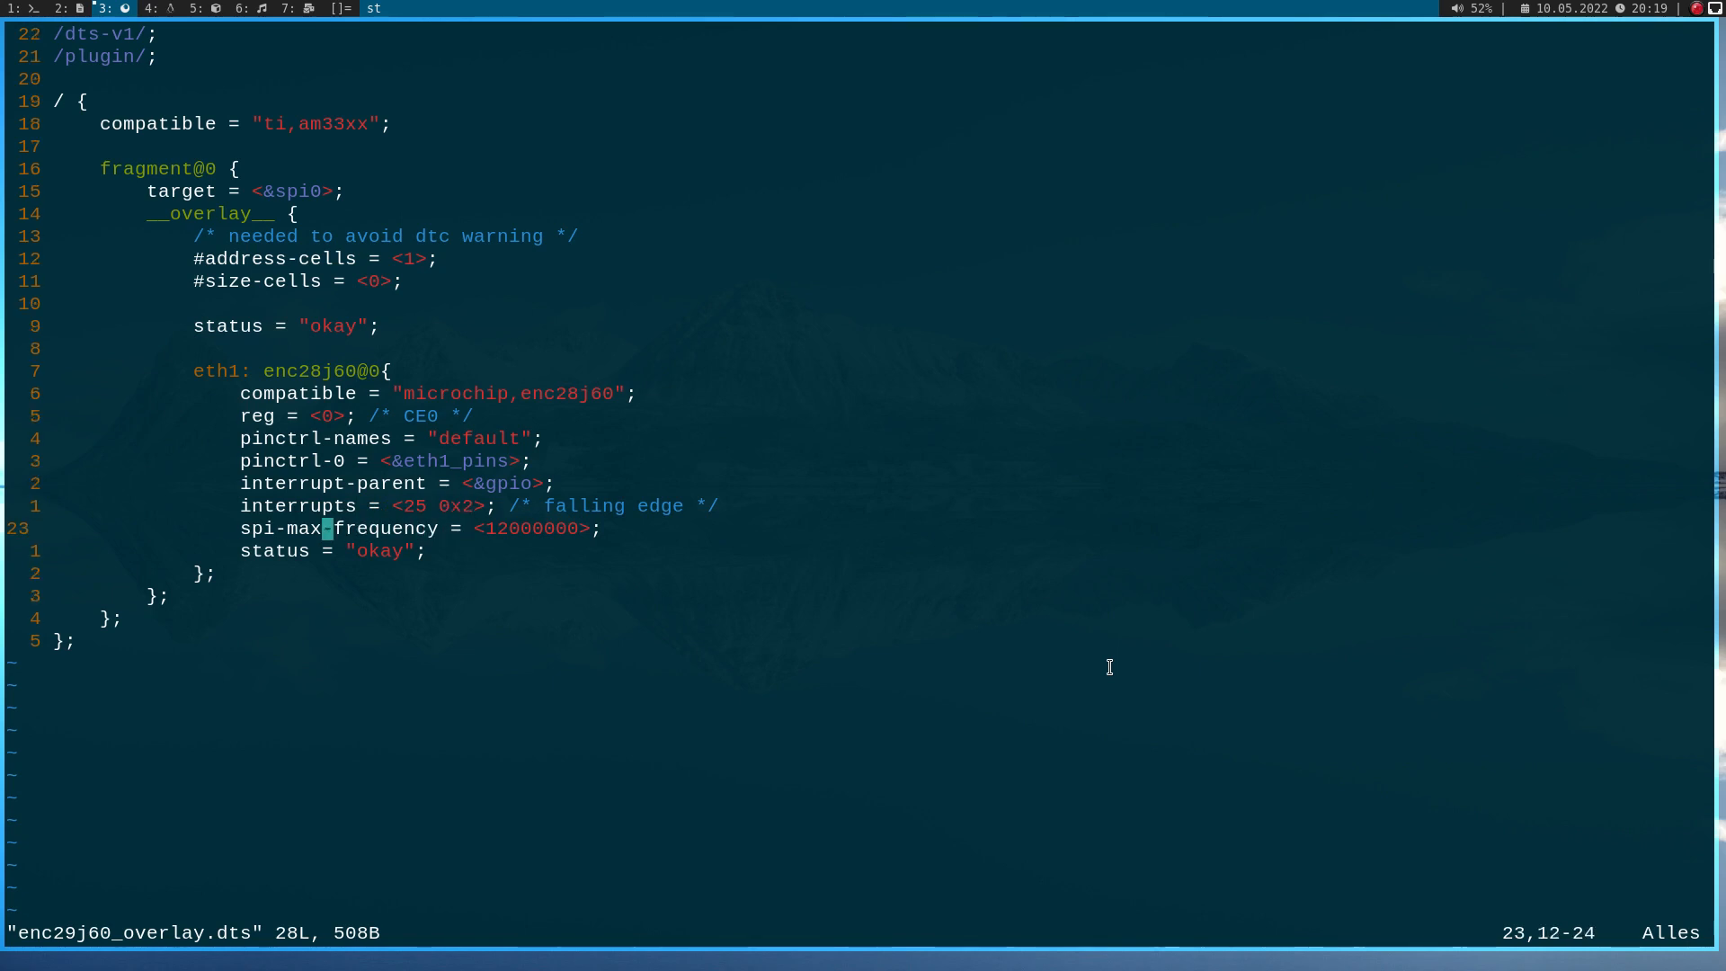
pyautogui.press('l')
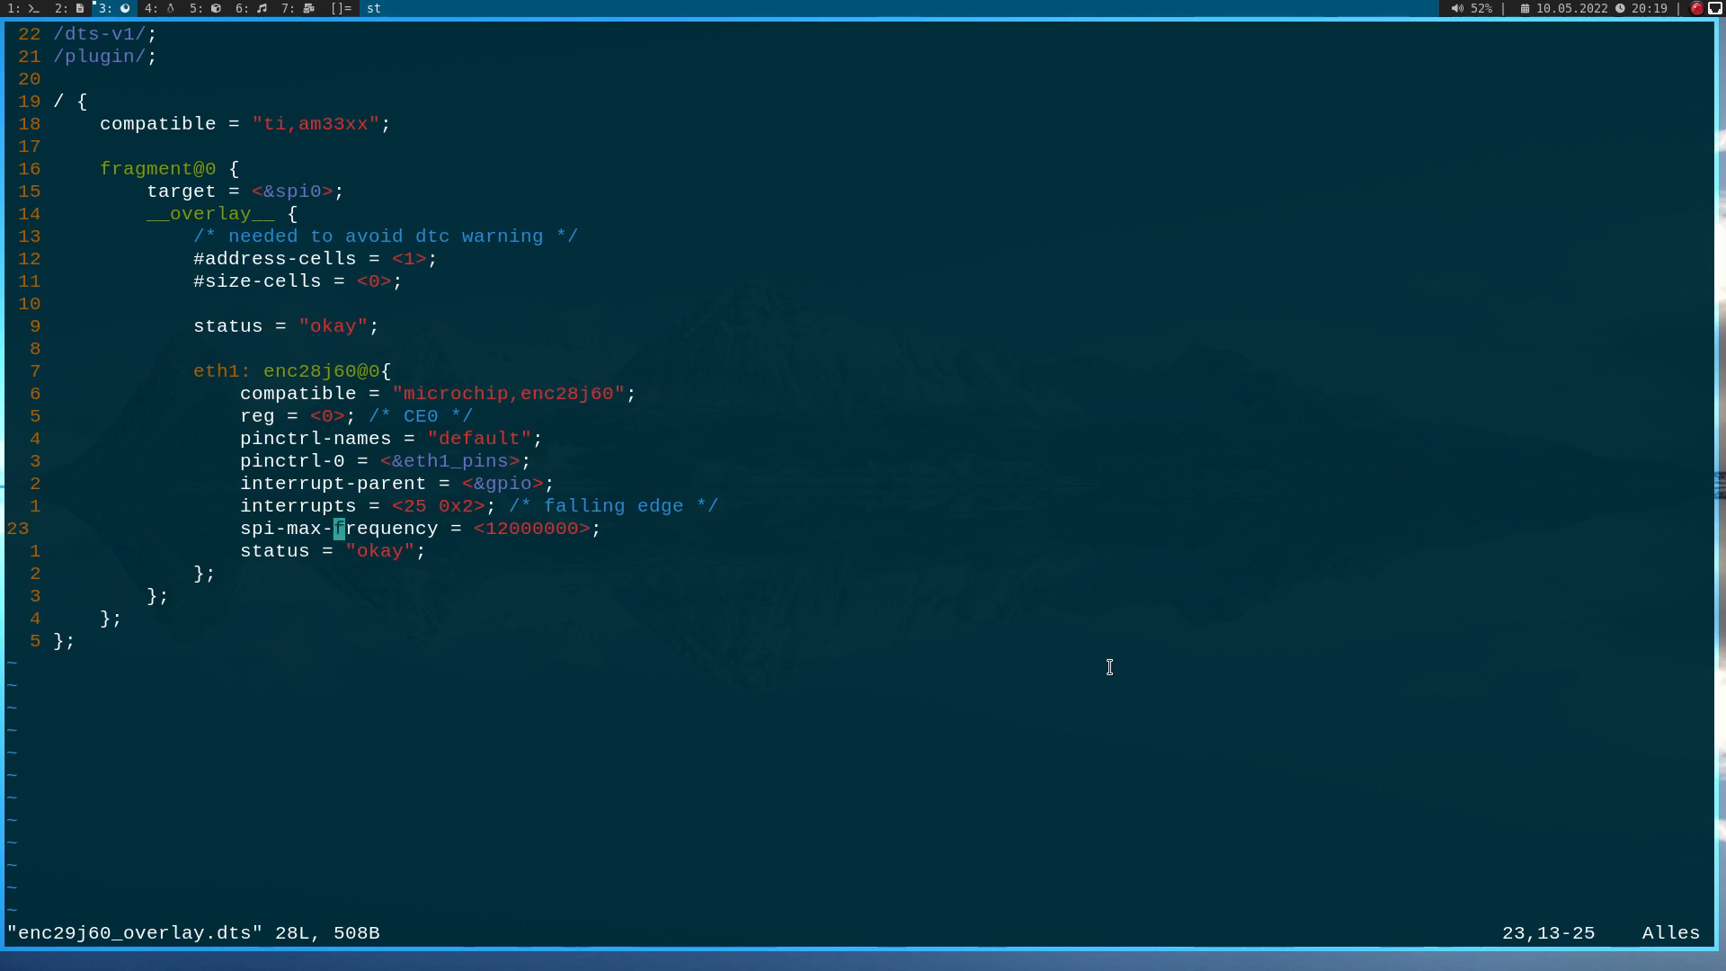
pyautogui.press('w')
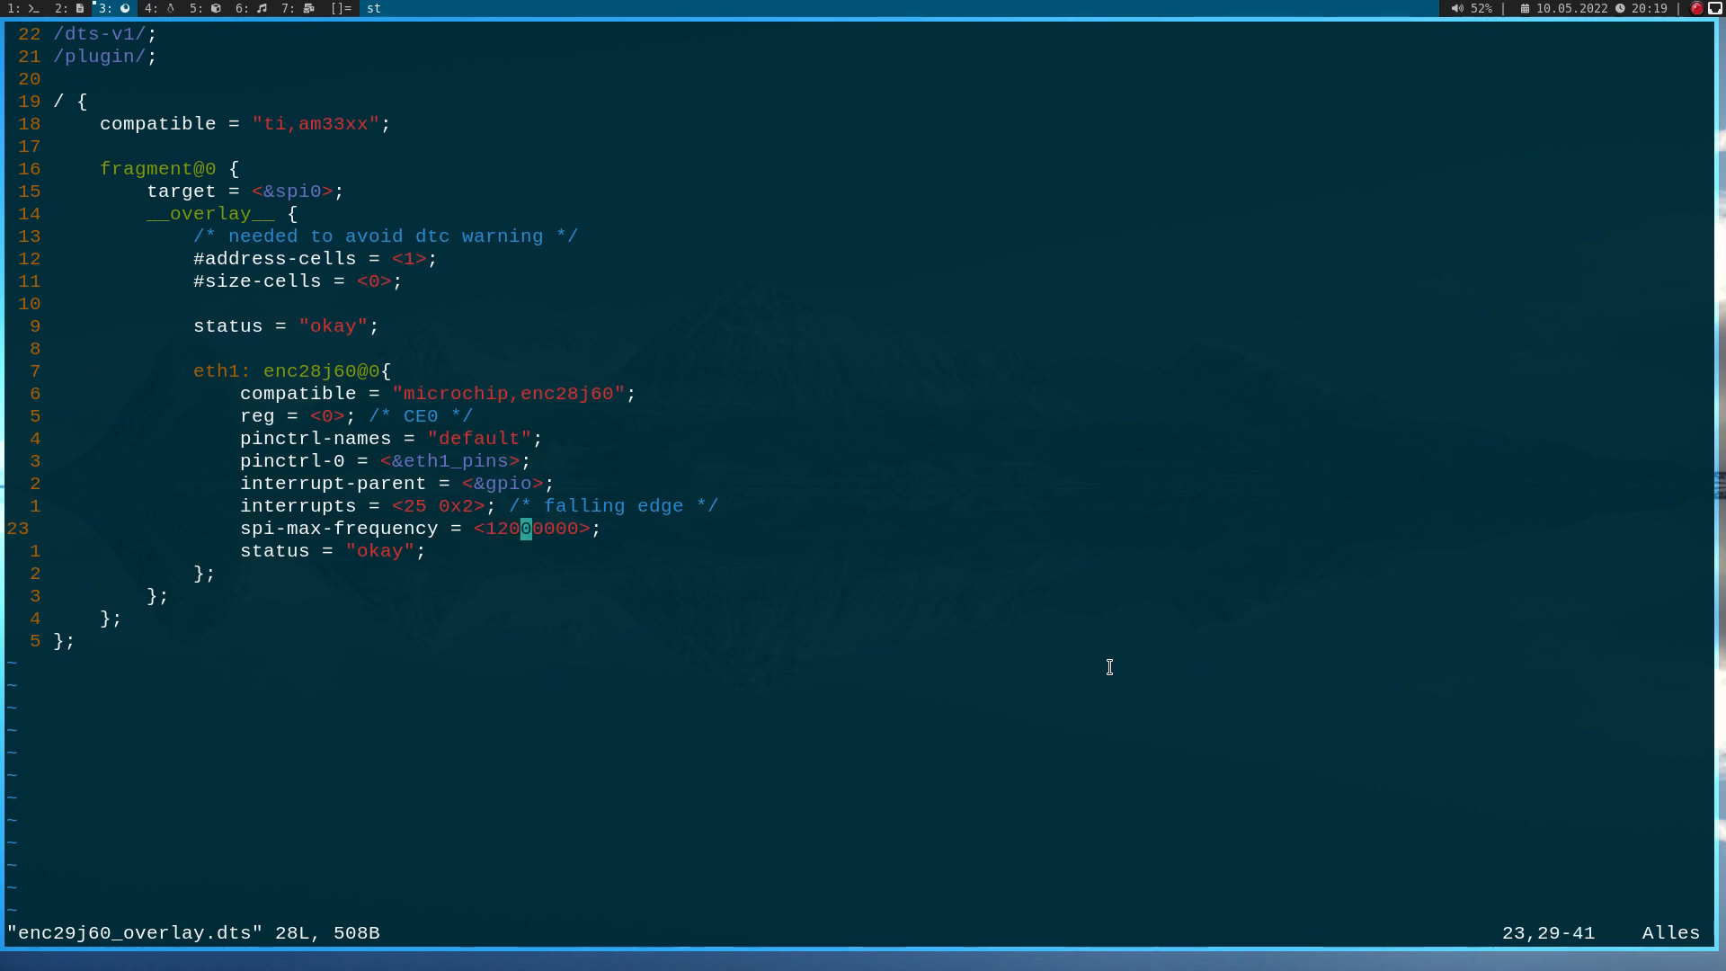
pyautogui.press('j')
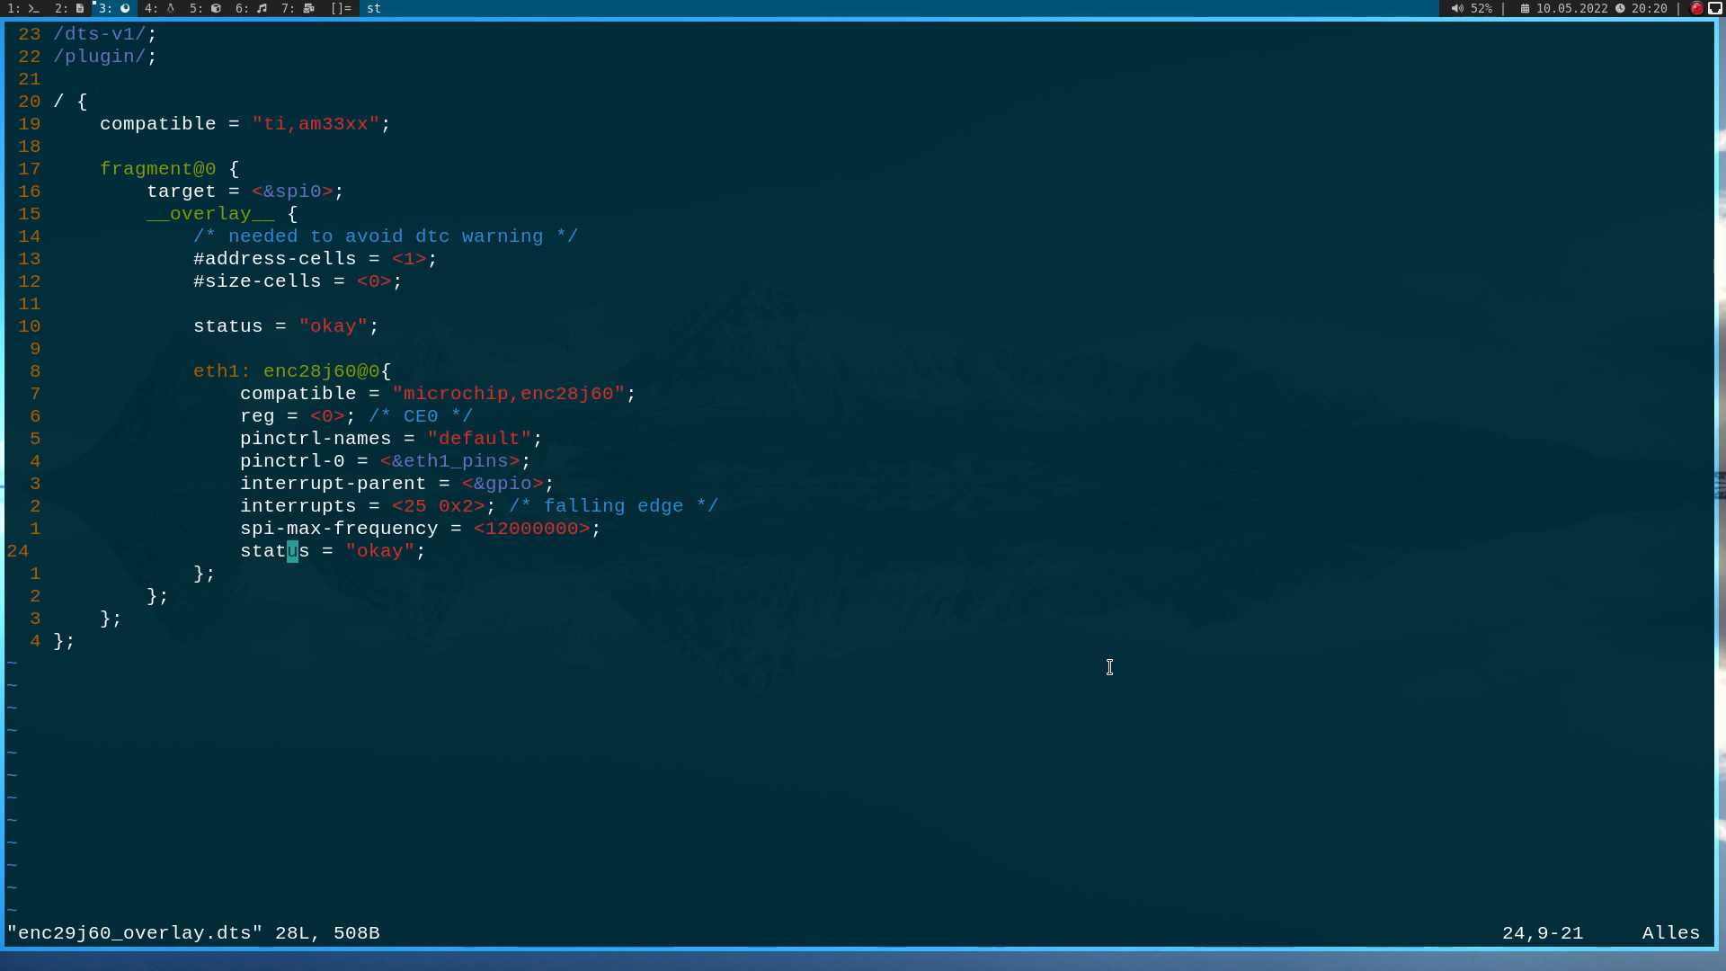
pyautogui.moveTo(1228, 714)
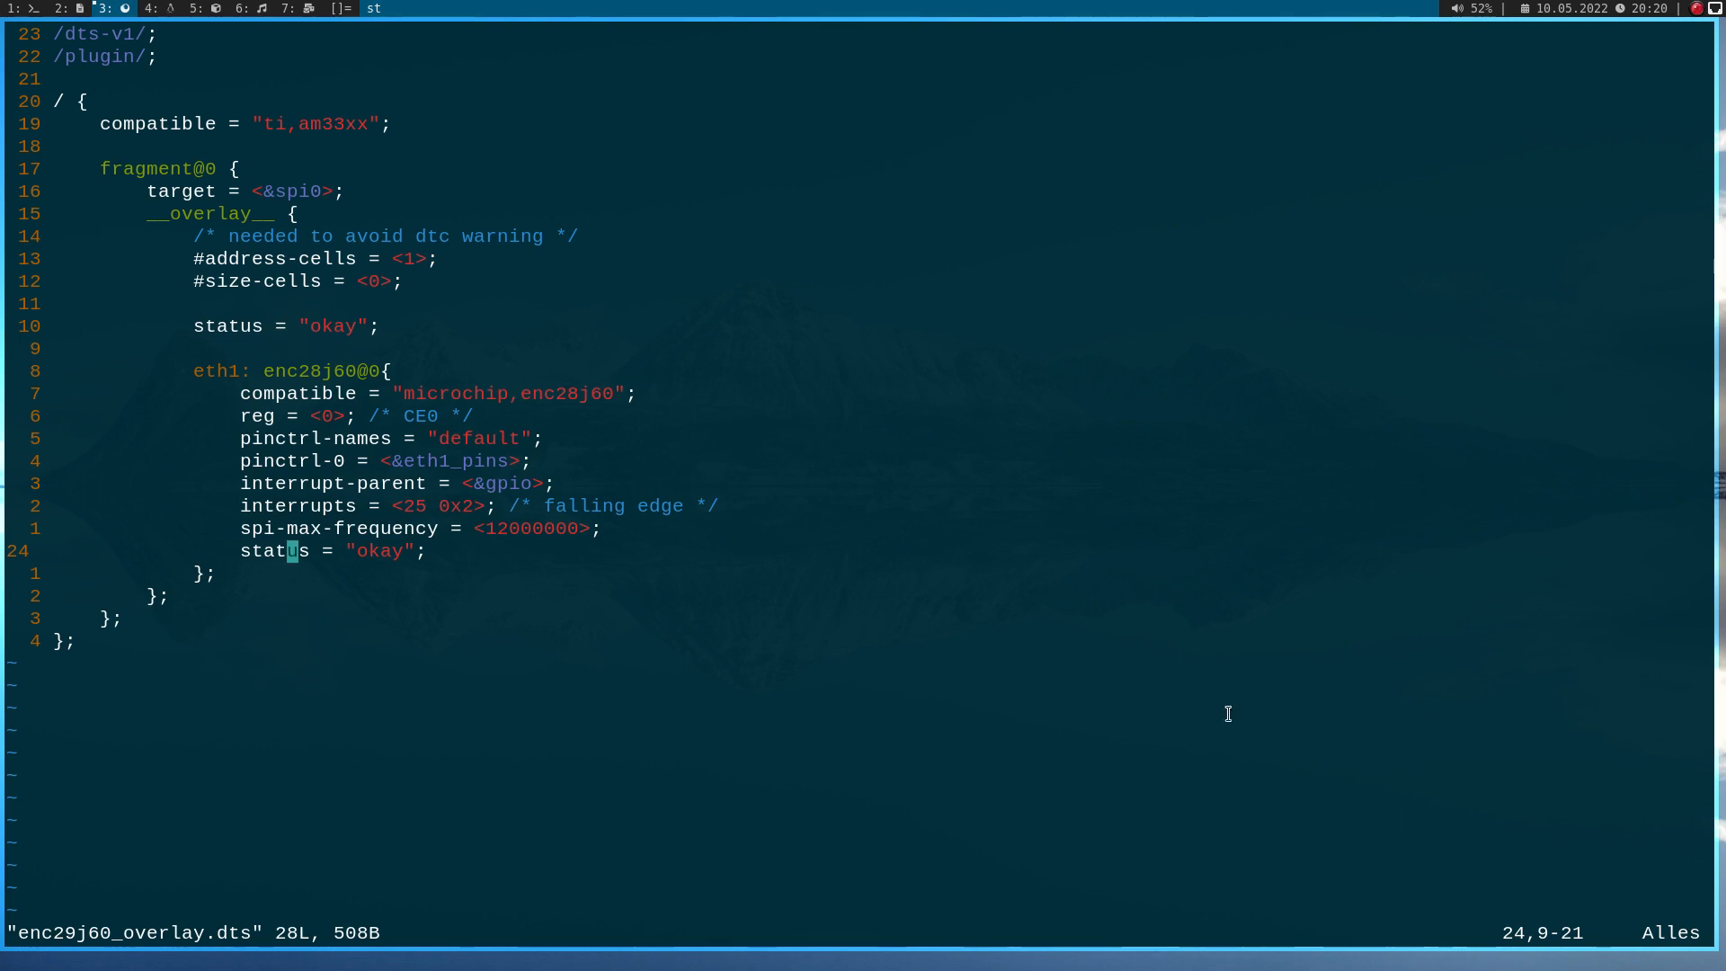